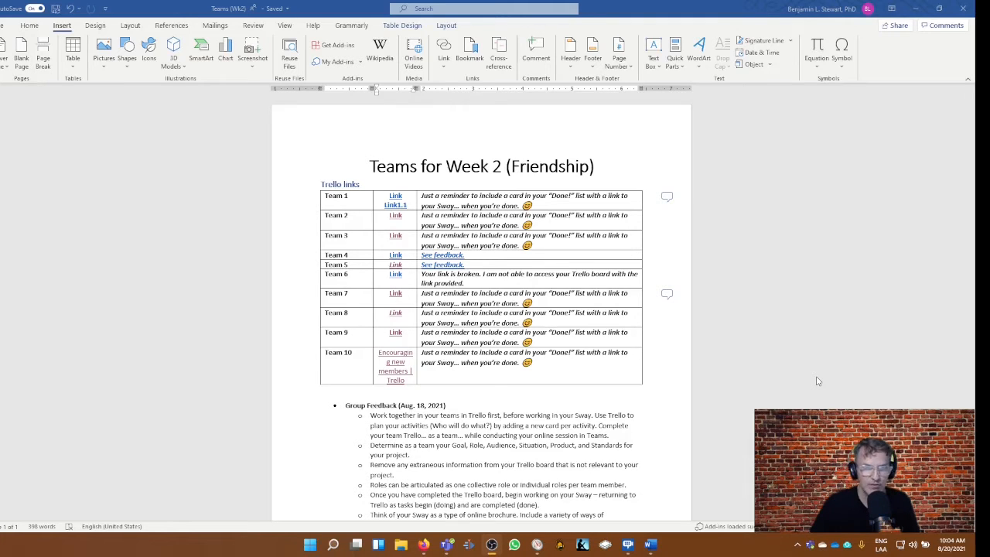
{"action": "mouse_move", "coordinate": [354, 287]}
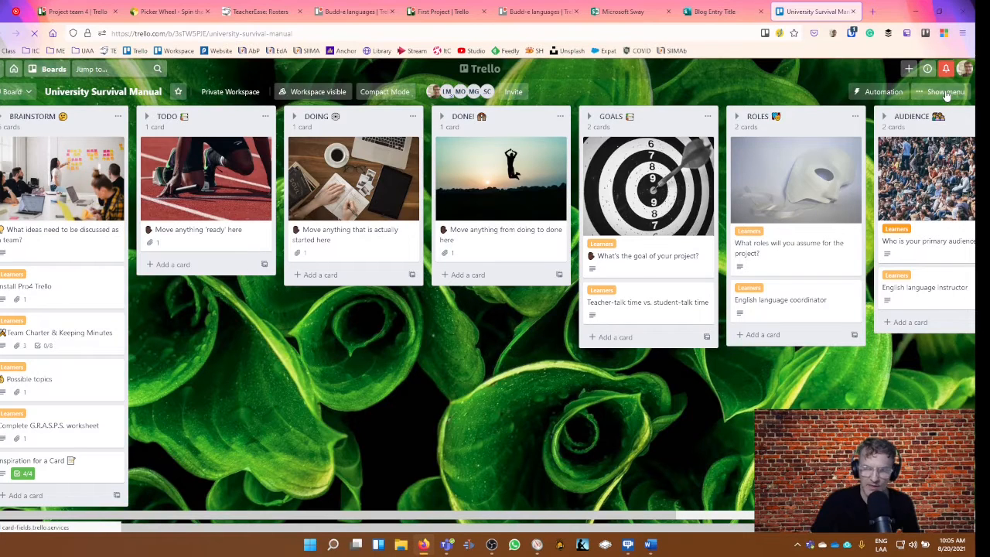
- Browse the board menu, viewing the About this board info and More options, then dismiss it
{"action": "left_click", "coordinate": [945, 91]}
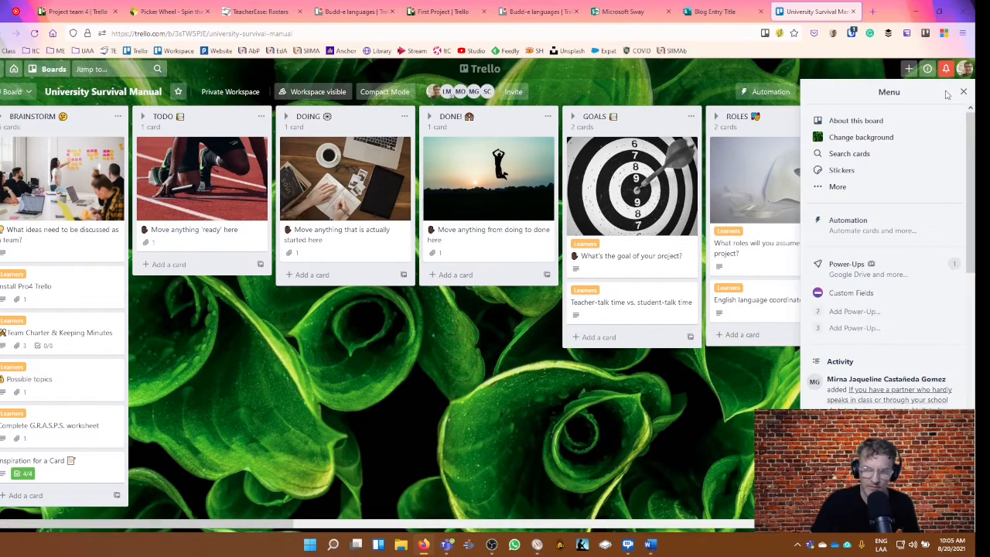
{"action": "mouse_move", "coordinate": [841, 169]}
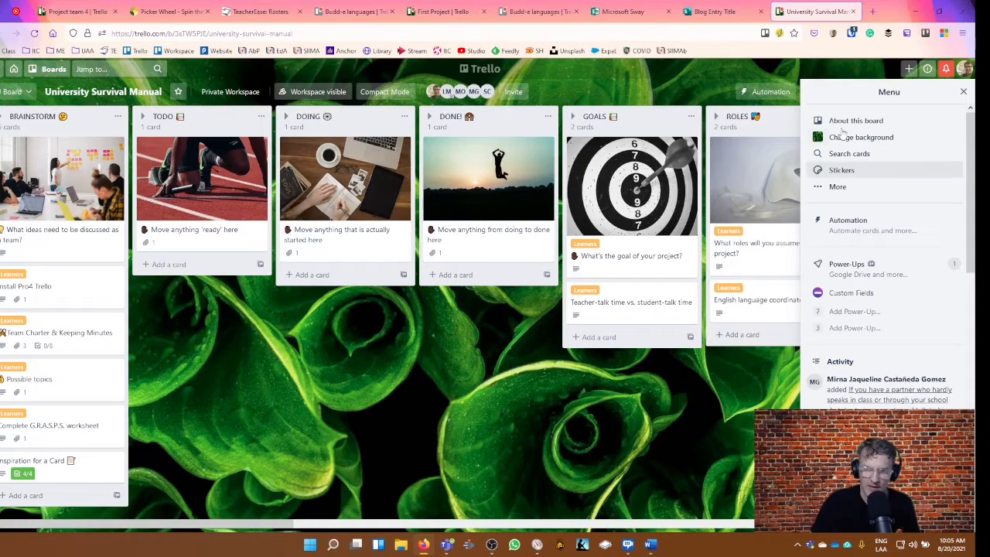
{"action": "left_click", "coordinate": [856, 120]}
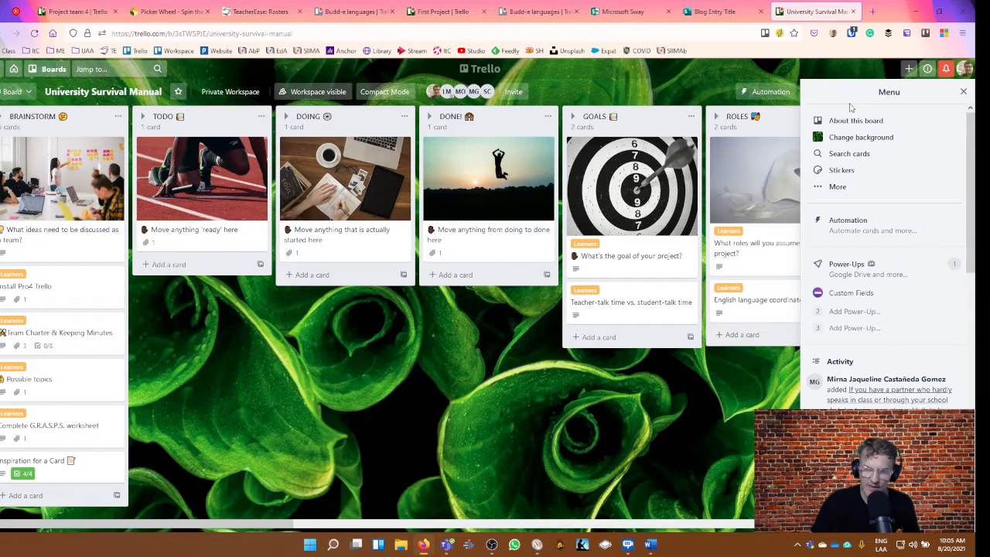
{"action": "left_click", "coordinate": [856, 120]}
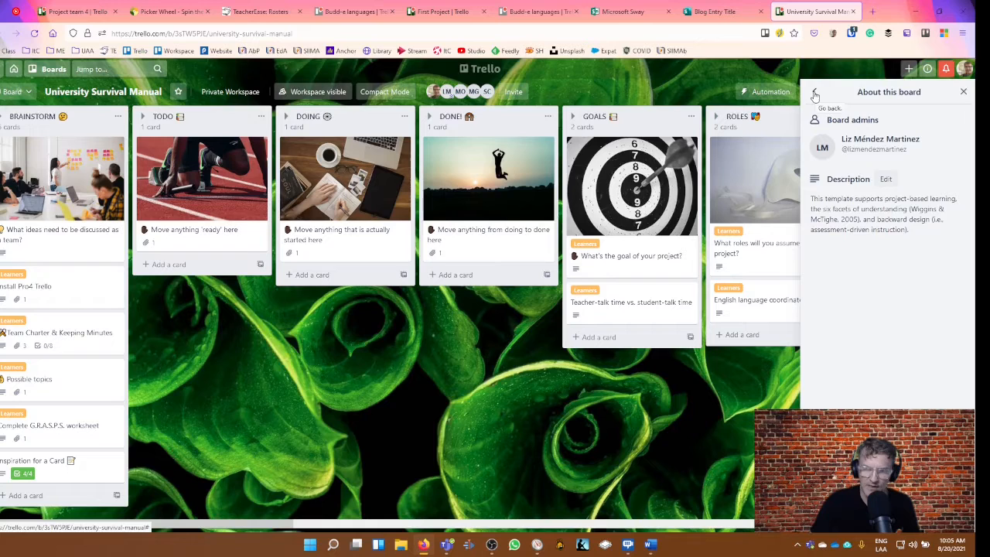
{"action": "left_click", "coordinate": [815, 91]}
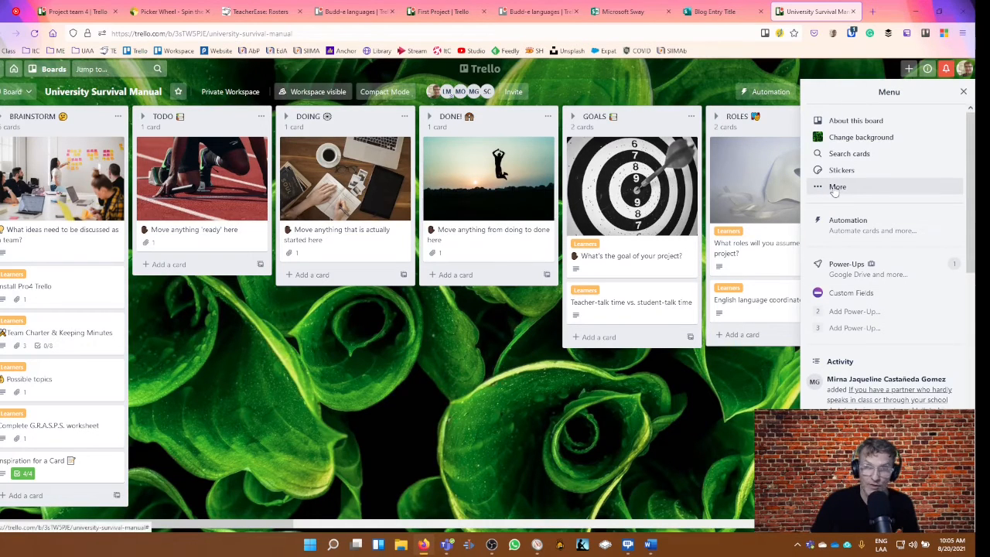
{"action": "left_click", "coordinate": [837, 186]}
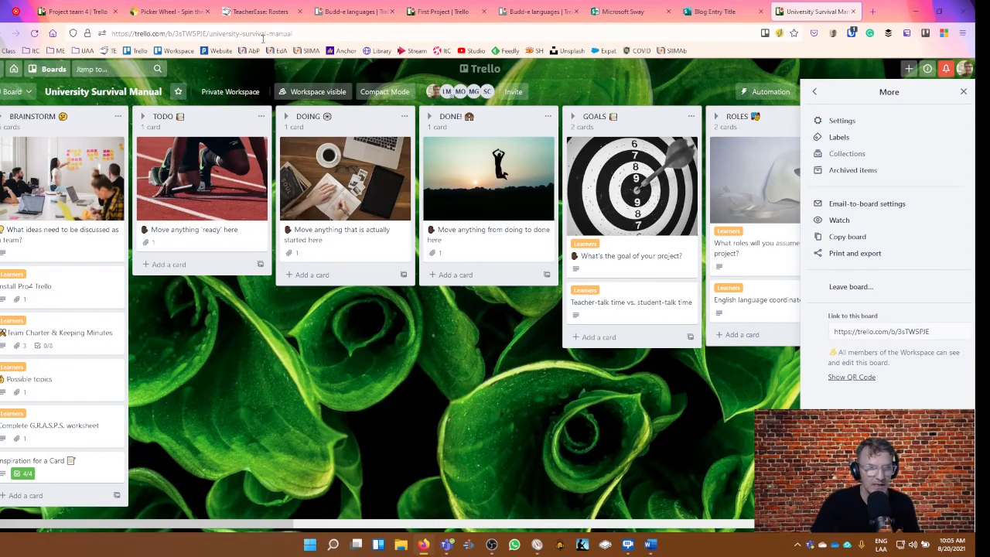
{"action": "left_click", "coordinate": [263, 33]}
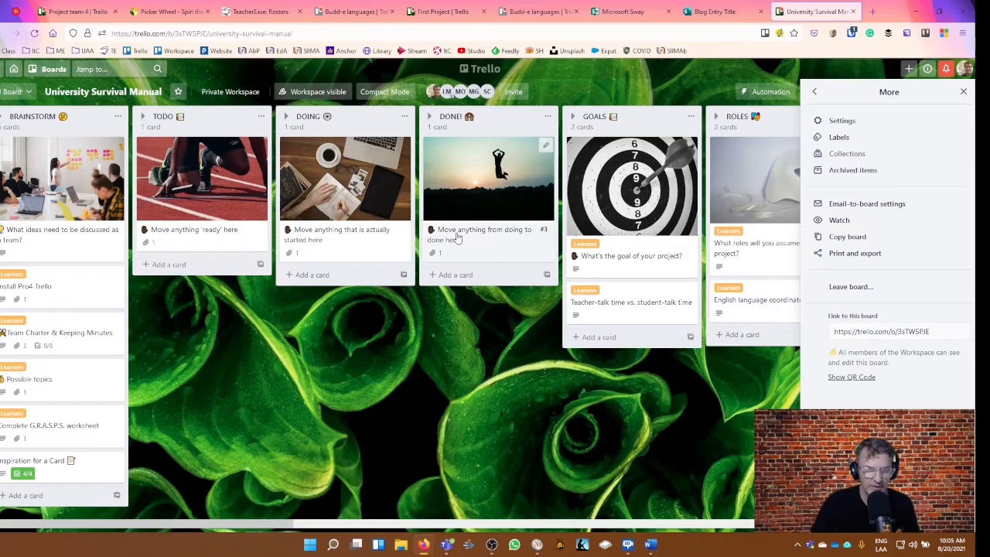
{"action": "left_click", "coordinate": [963, 92]}
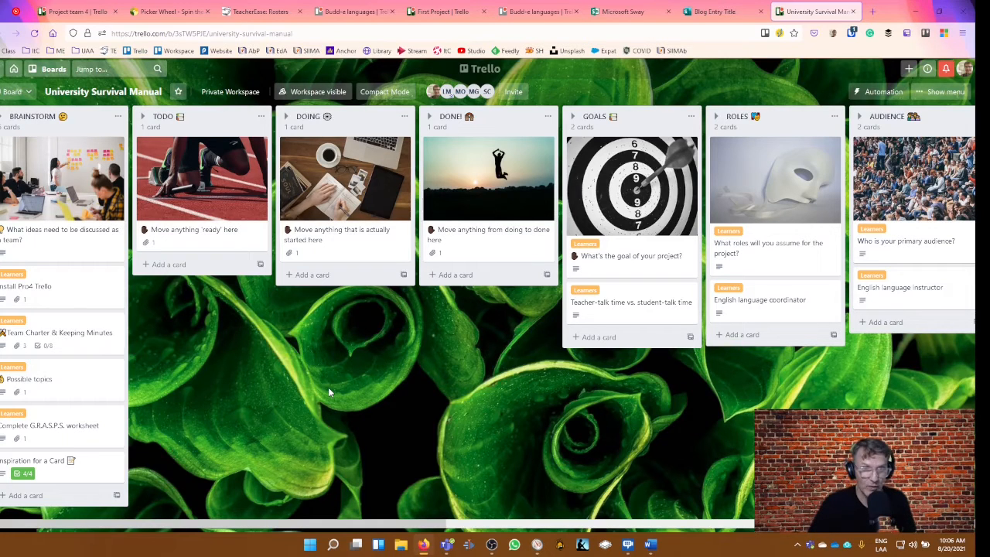
{"action": "mouse_move", "coordinate": [561, 209]}
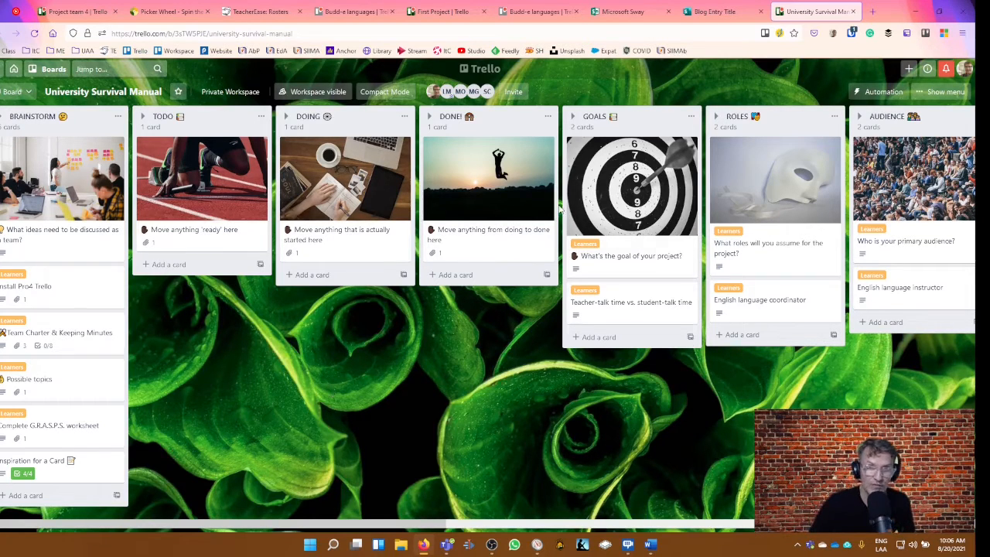
{"action": "mouse_move", "coordinate": [975, 6]}
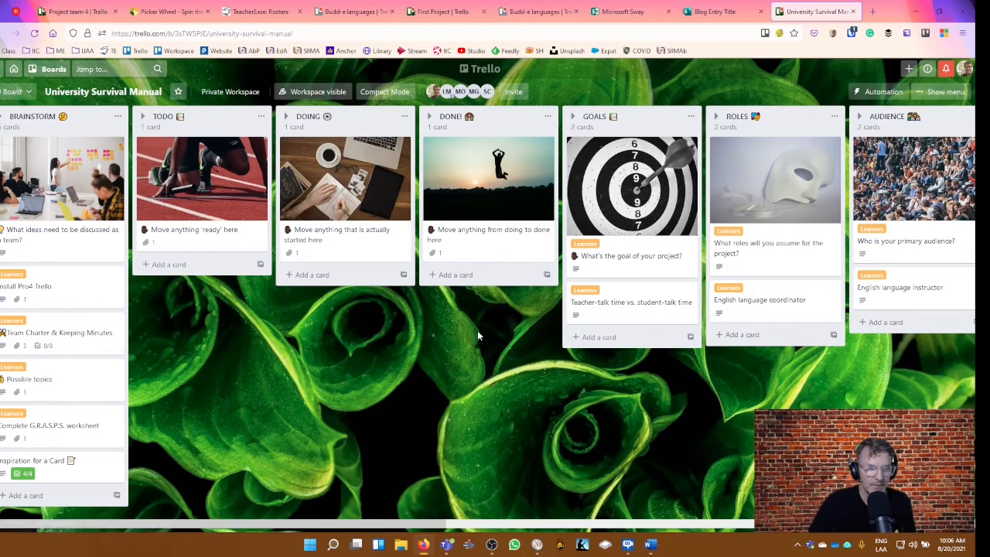
{"action": "mouse_move", "coordinate": [446, 194]}
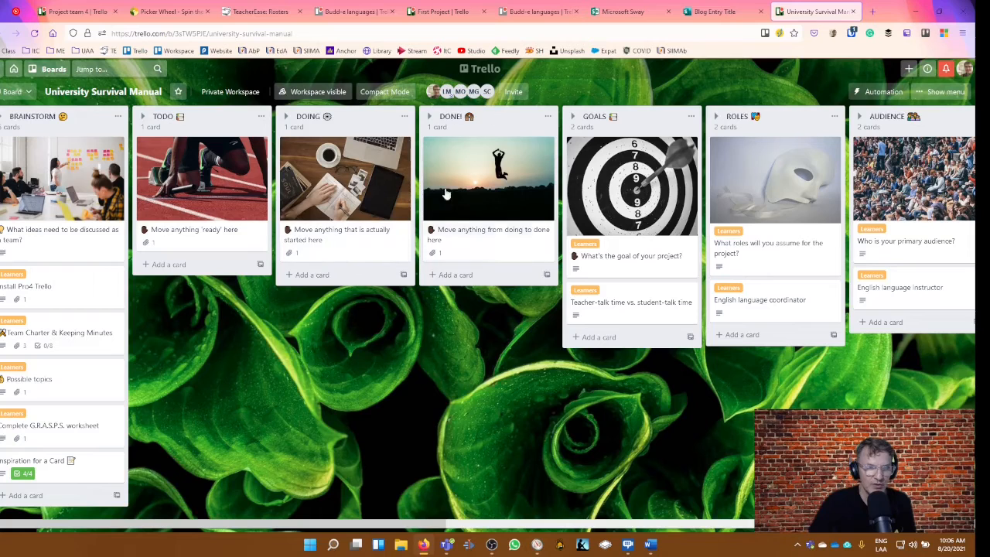
{"action": "mouse_move", "coordinate": [491, 389]}
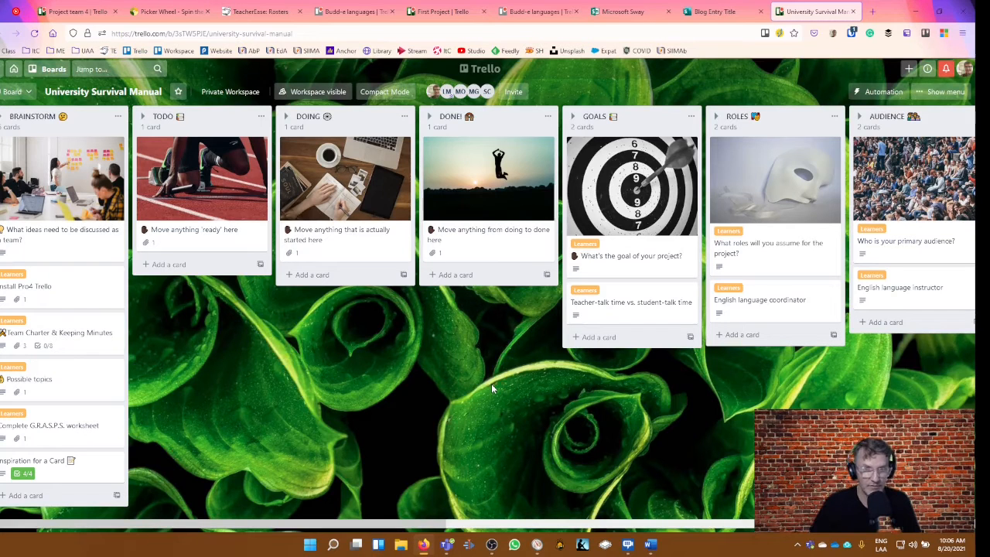
{"action": "mouse_move", "coordinate": [542, 518]}
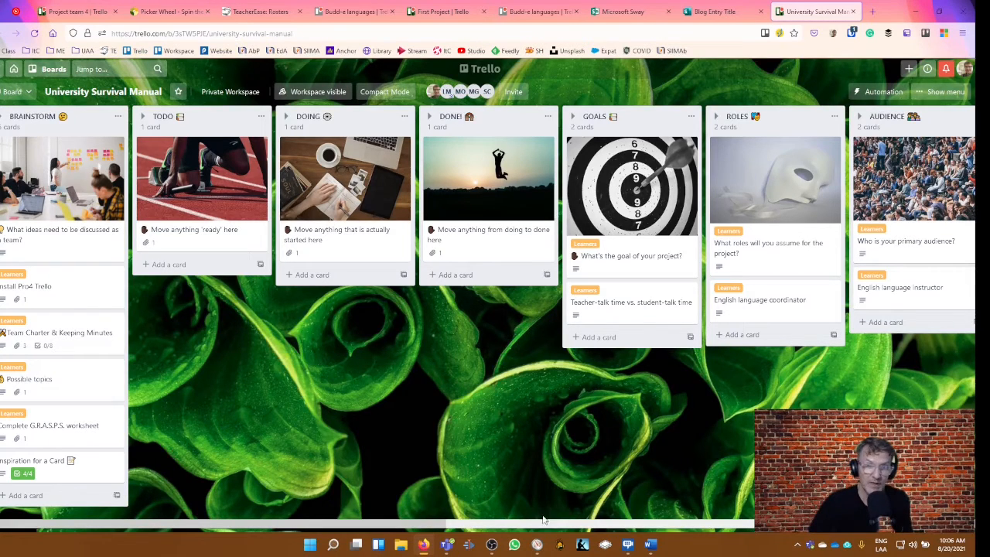
- Scroll across the board's lists to review them and return to the DONE! list
{"action": "scroll", "scroll_direction": "right", "scroll_amount": 3}
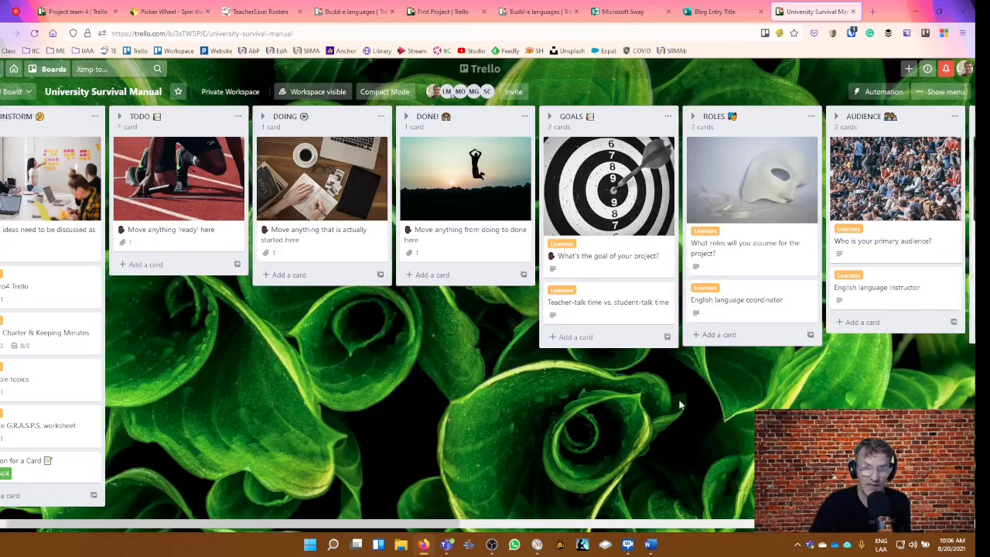
{"action": "scroll", "scroll_direction": "right", "scroll_amount": 3}
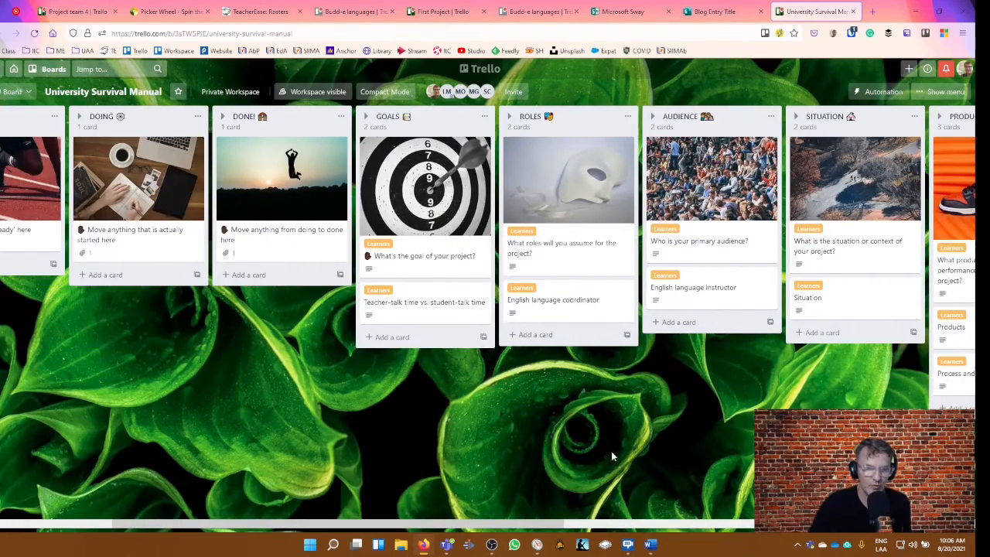
{"action": "scroll", "scroll_direction": "right", "scroll_amount": 3}
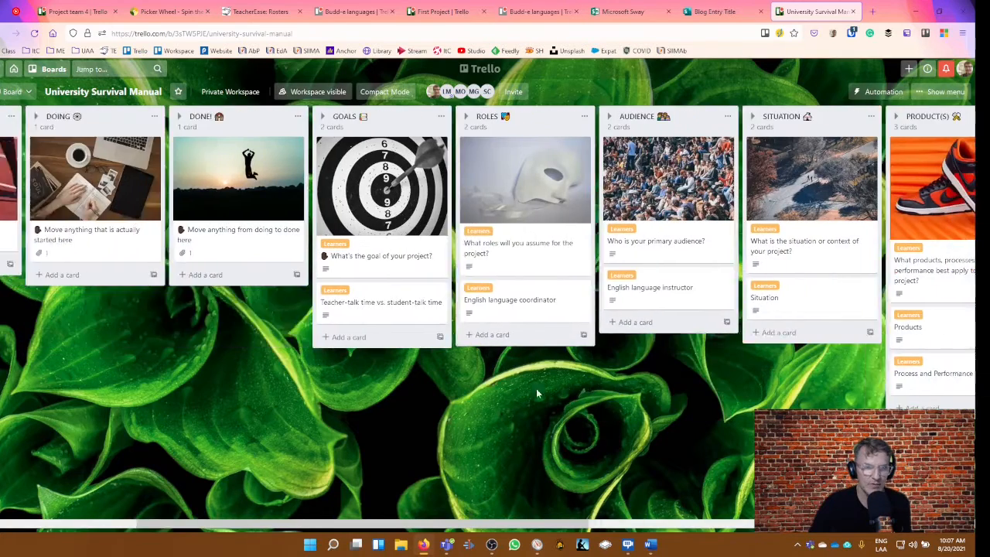
{"action": "scroll", "scroll_direction": "right", "scroll_amount": 3}
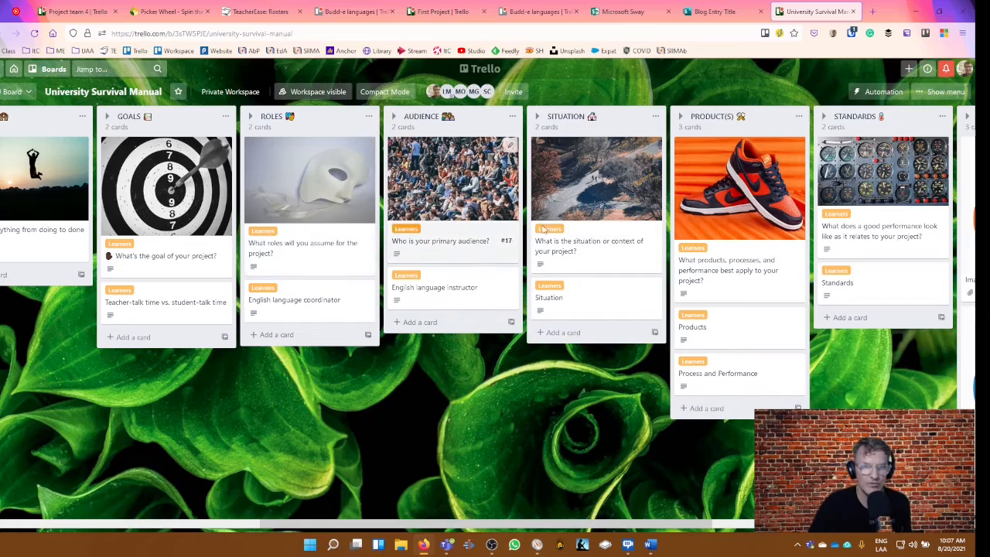
{"action": "scroll", "scroll_direction": "left", "scroll_amount": 3}
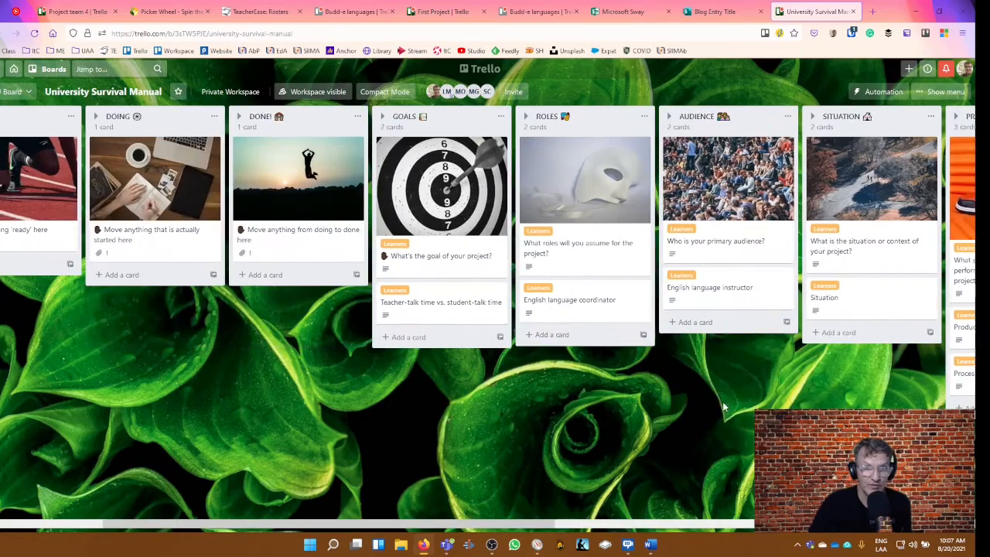
{"action": "scroll", "scroll_direction": "left", "scroll_amount": 3}
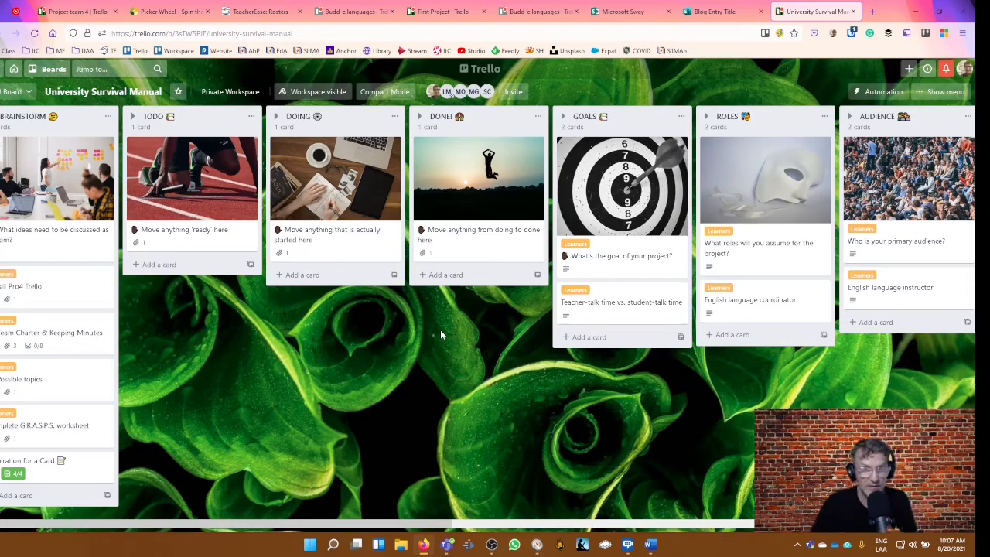
{"action": "mouse_move", "coordinate": [351, 334]}
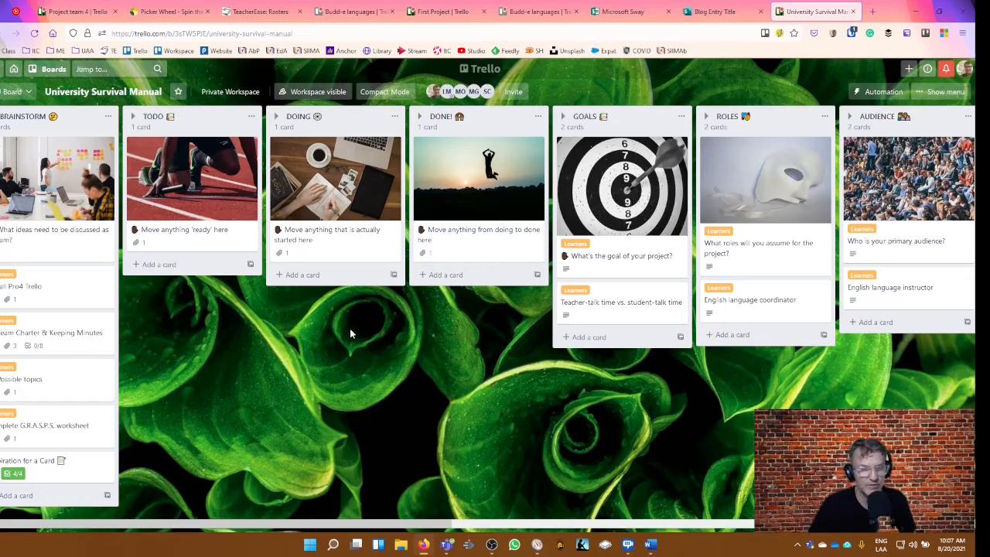
{"action": "mouse_move", "coordinate": [649, 63]}
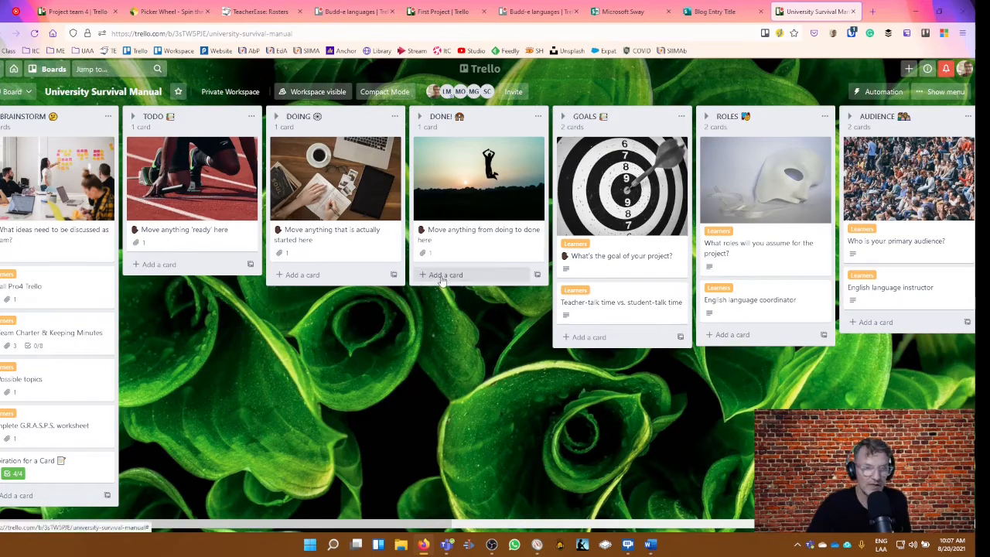
- Add a card named 'task' to the DONE! list, glance at its Members list, and close it
{"action": "left_click", "coordinate": [446, 274]}
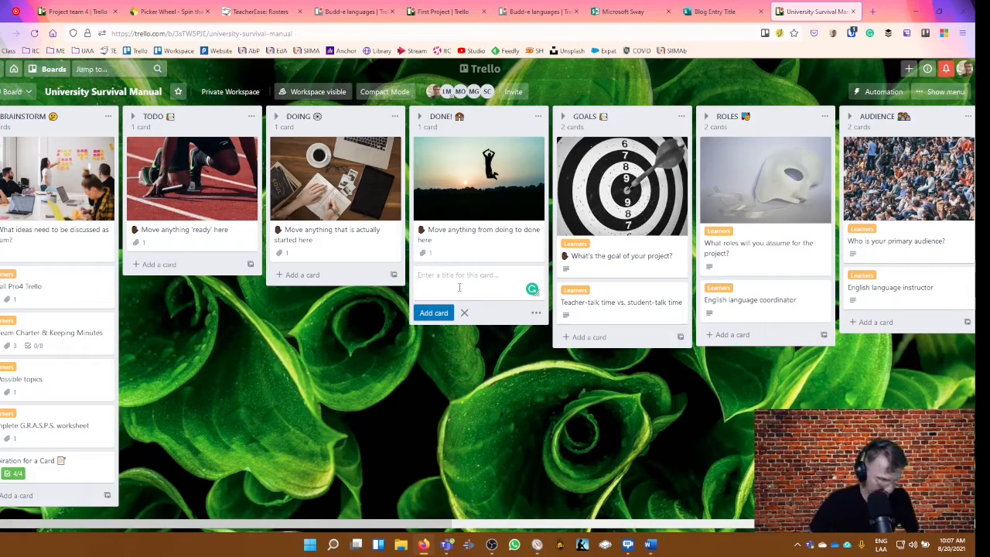
{"action": "type", "text": "task"}
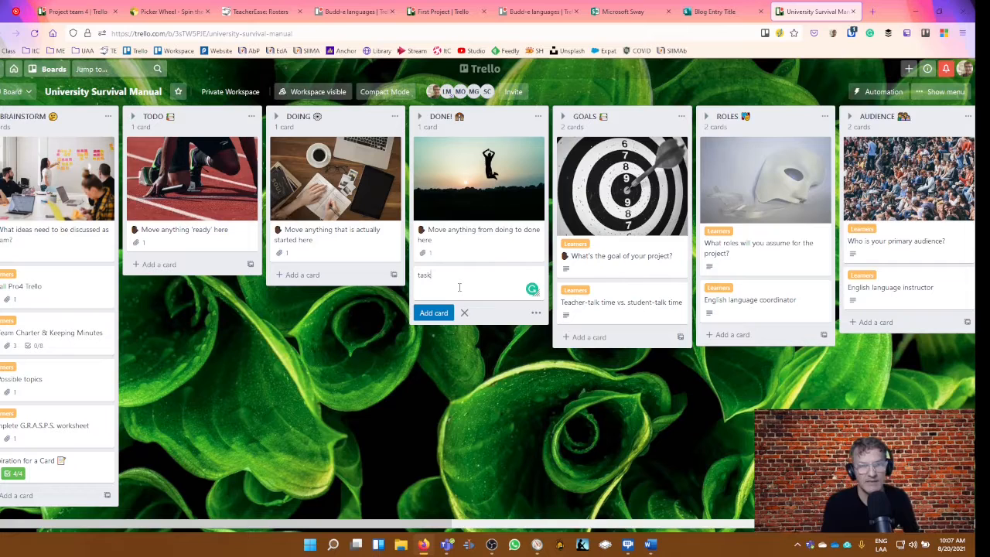
{"action": "left_click", "coordinate": [434, 312]}
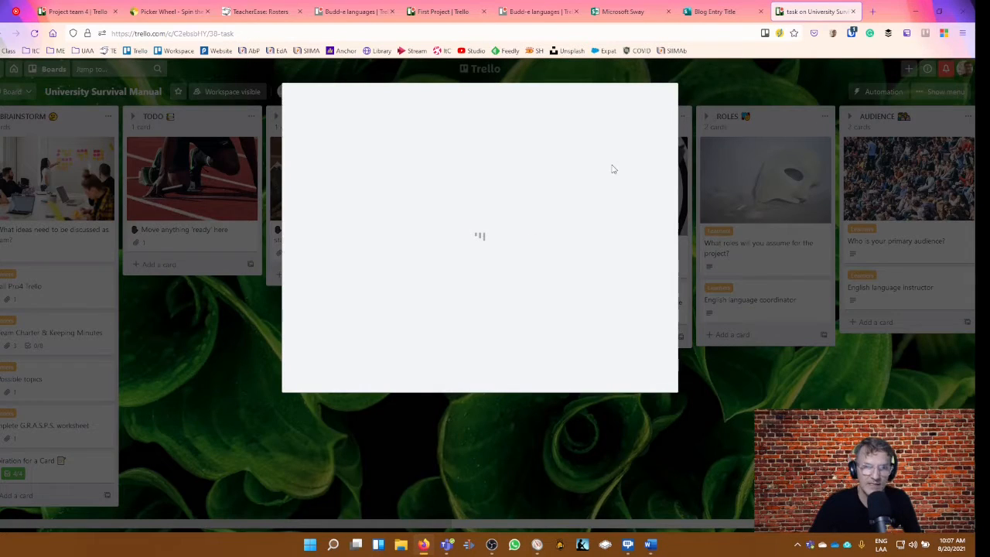
{"action": "left_click", "coordinate": [610, 183]}
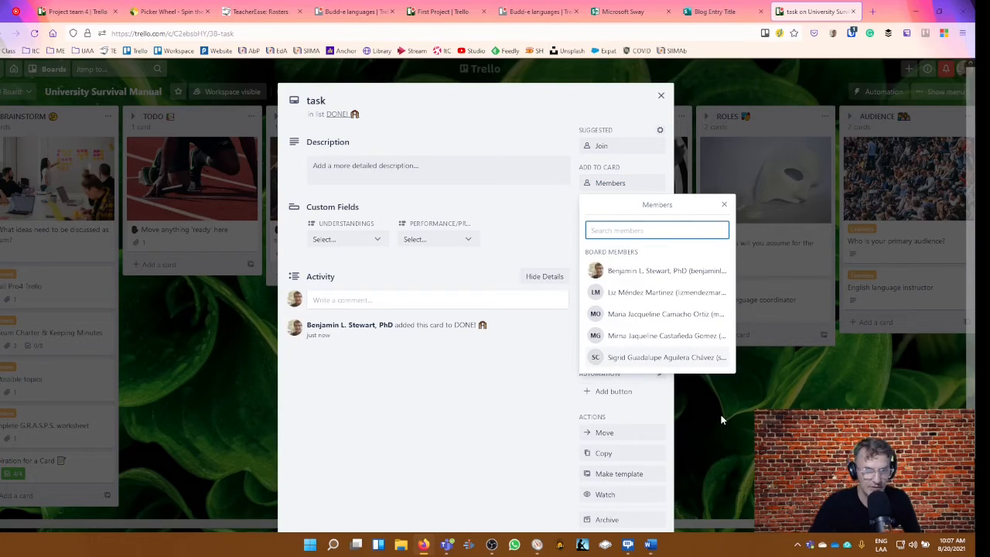
{"action": "left_click", "coordinate": [724, 204]}
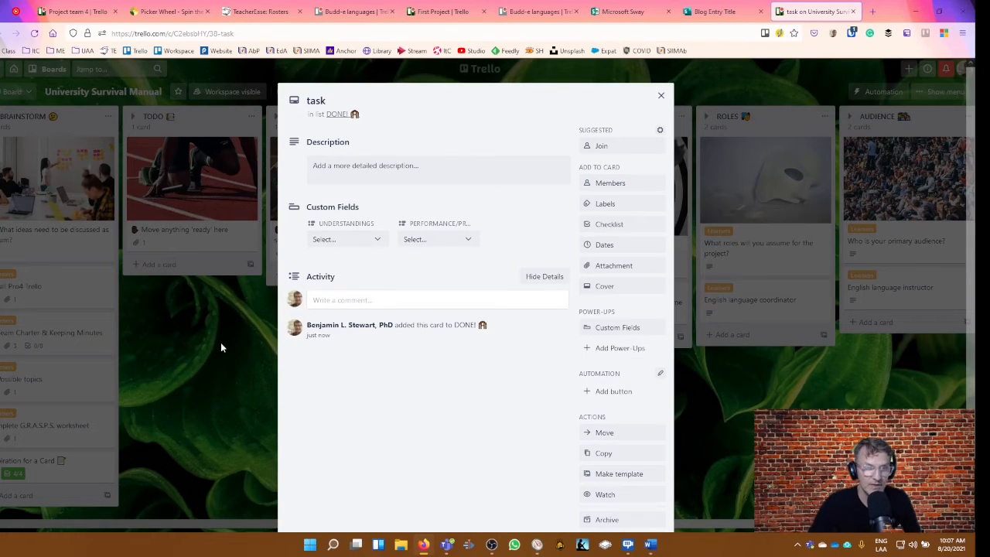
{"action": "left_click", "coordinate": [661, 95]}
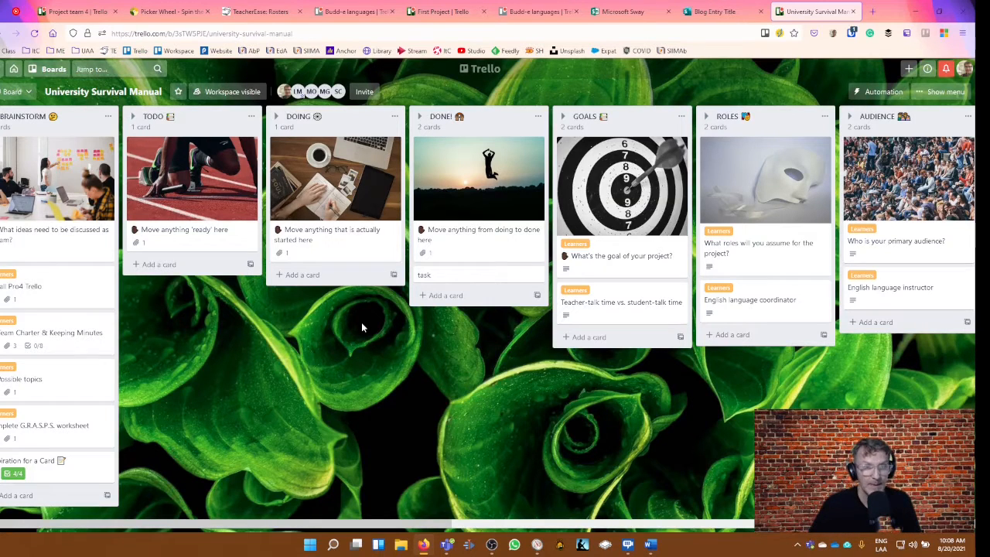
{"action": "mouse_move", "coordinate": [449, 307]}
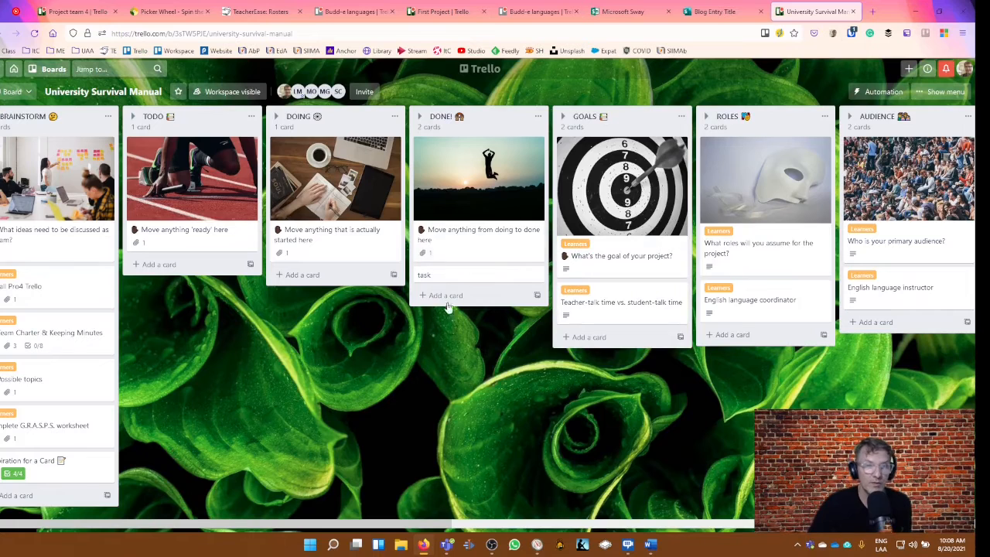
- Add a 'final sway' card to the DONE! list and open its details
{"action": "left_click", "coordinate": [446, 295]}
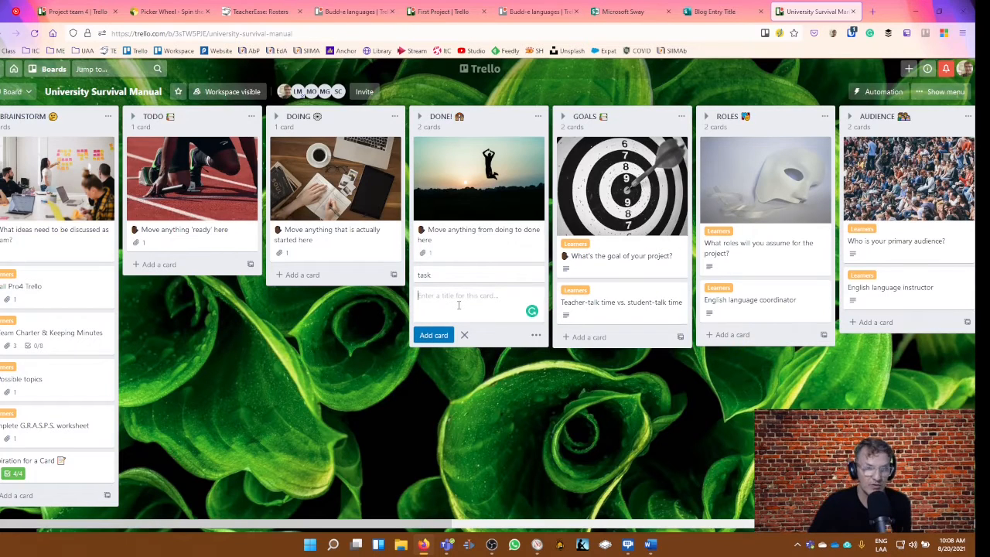
{"action": "type", "text": "final"}
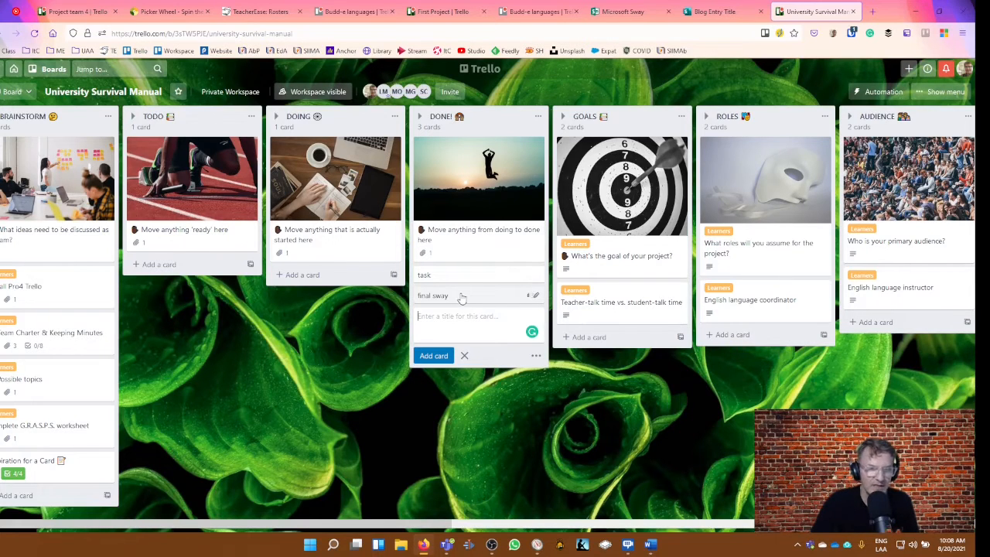
{"action": "left_click", "coordinate": [432, 295]}
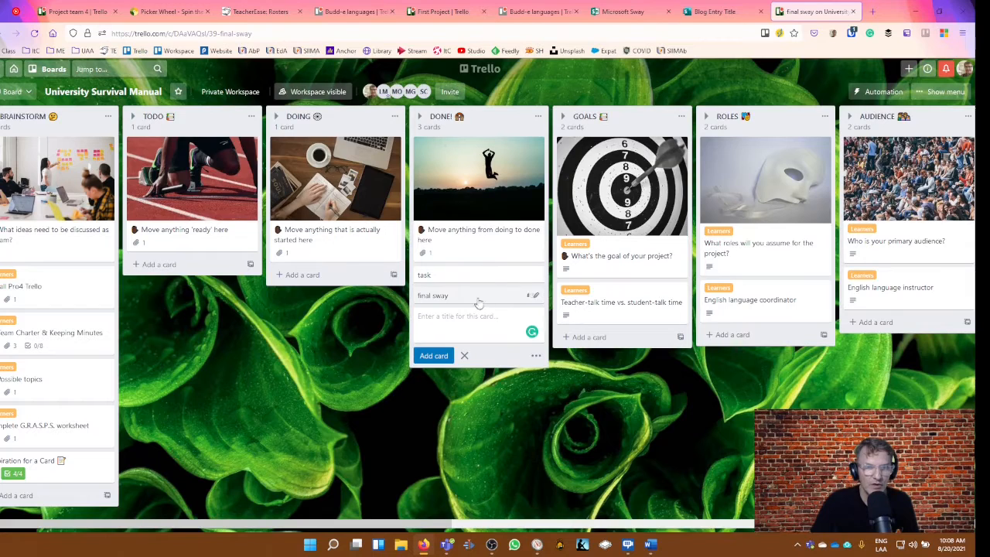
{"action": "left_click", "coordinate": [433, 294]}
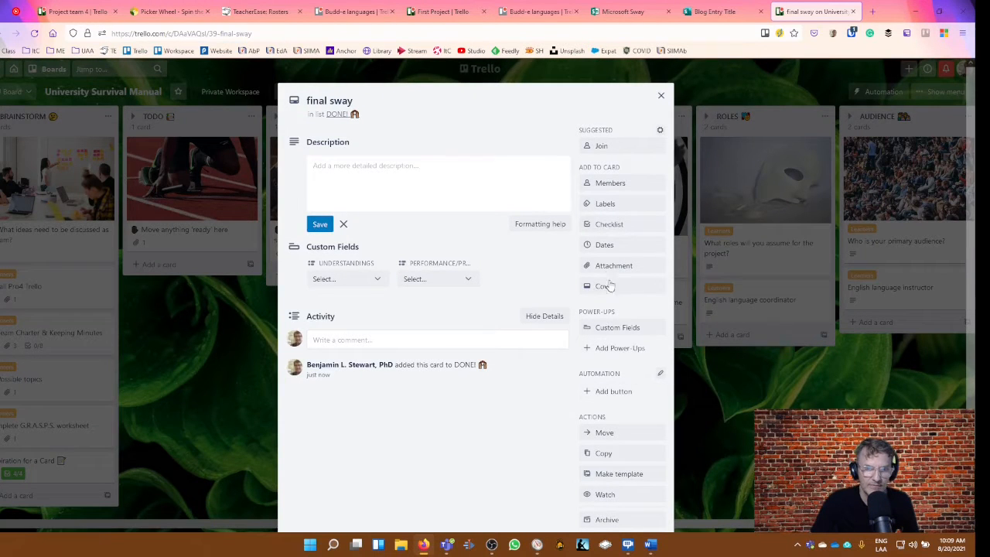
- Start an attachment, then copy the team Sway's share link from its Share panel
{"action": "left_click", "coordinate": [613, 266]}
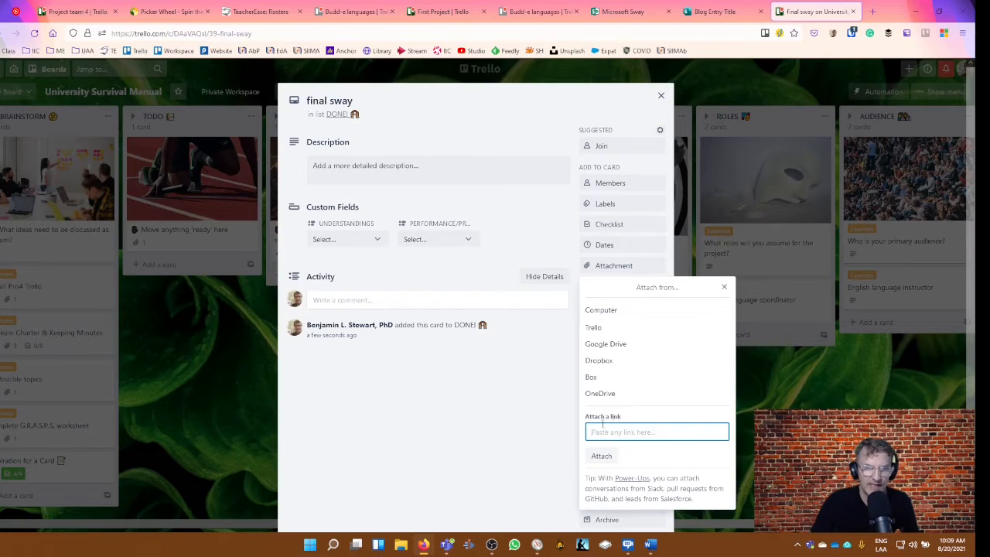
{"action": "mouse_move", "coordinate": [675, 300]}
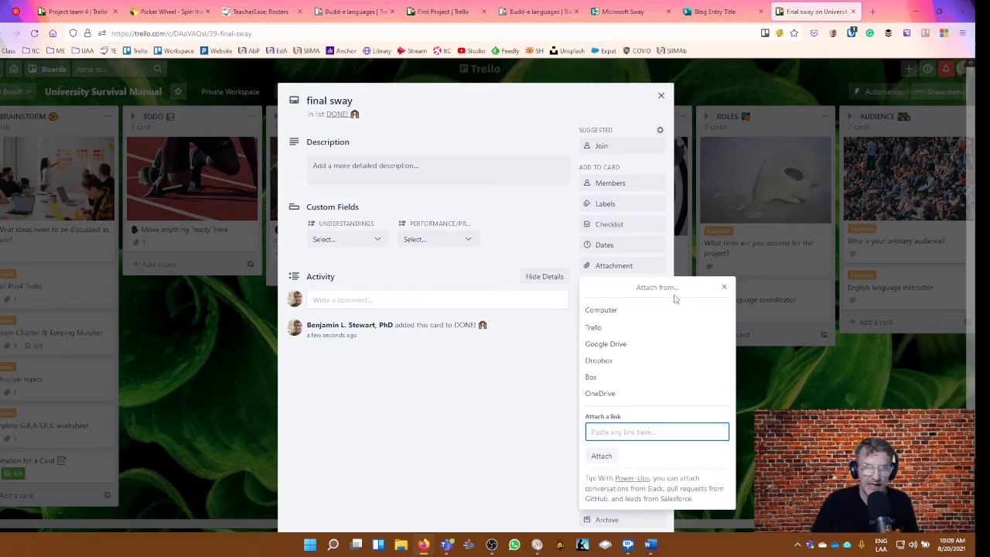
{"action": "left_click", "coordinate": [724, 11]}
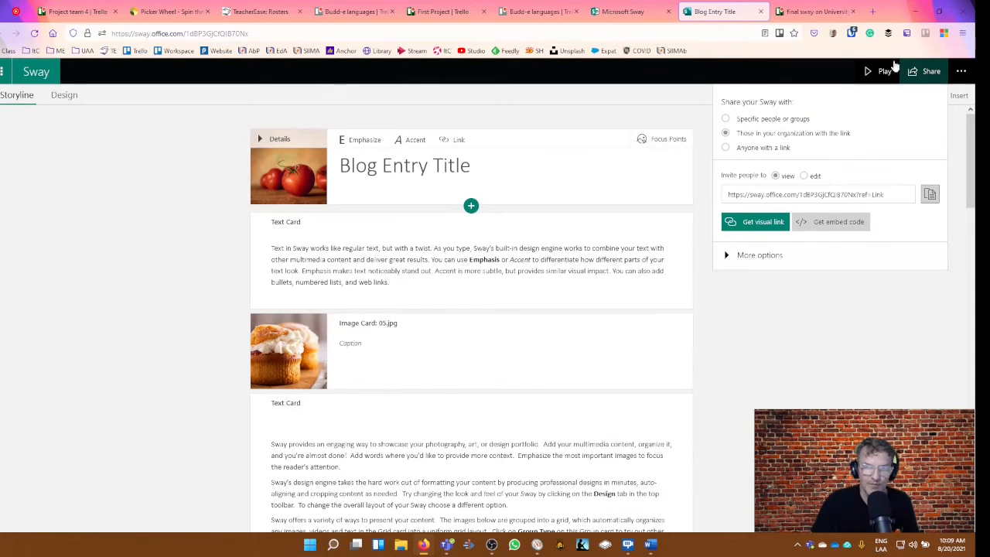
{"action": "left_click", "coordinate": [926, 72]}
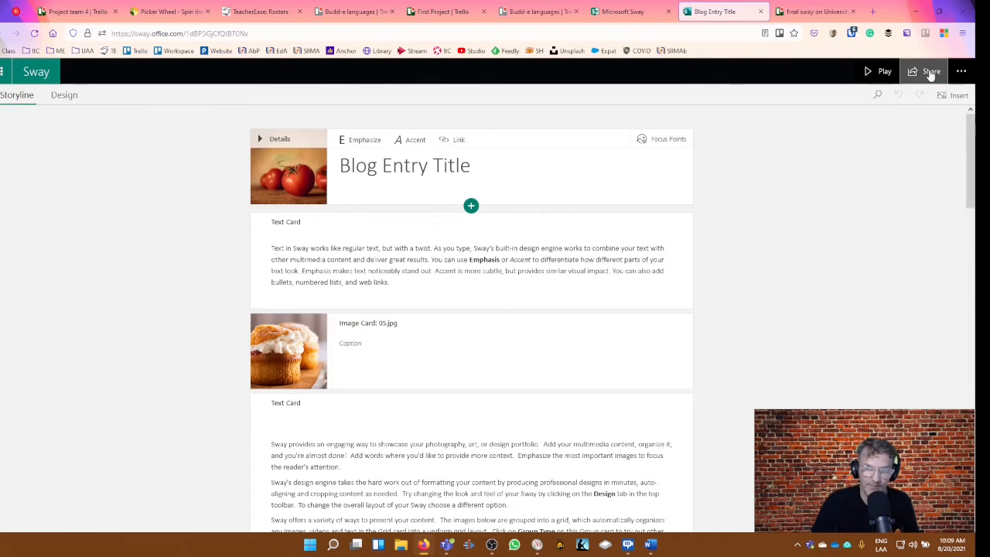
{"action": "mouse_move", "coordinate": [931, 71]}
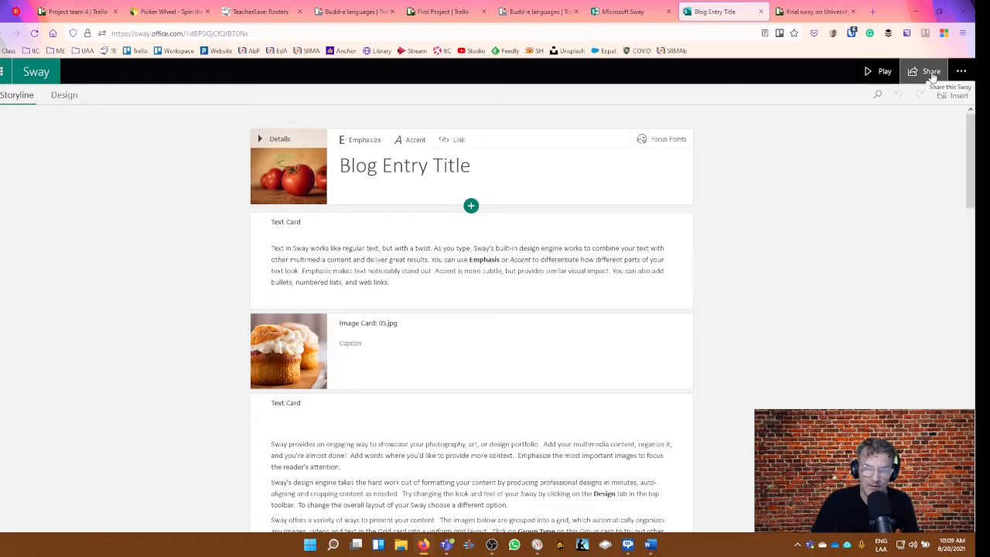
{"action": "left_click", "coordinate": [931, 71]}
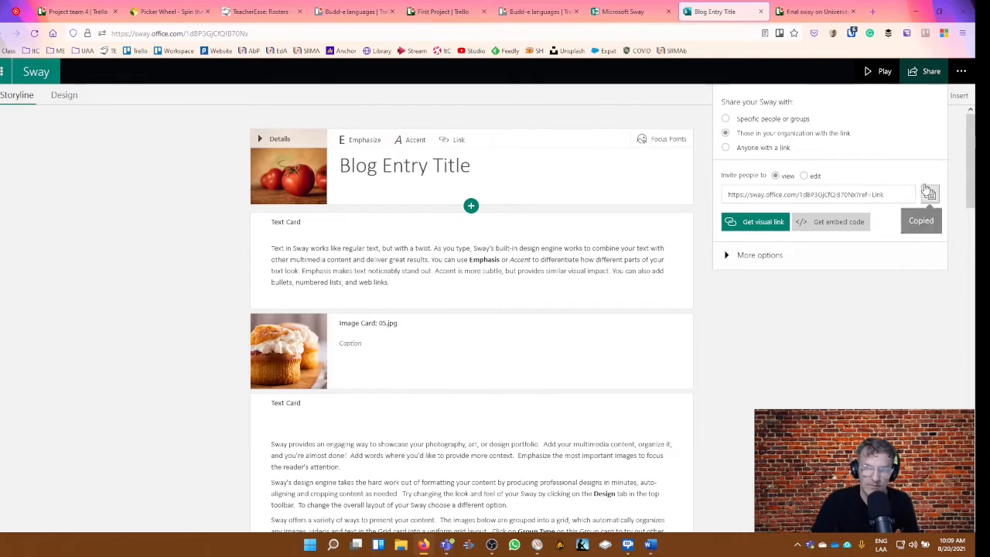
{"action": "left_click", "coordinate": [815, 11]}
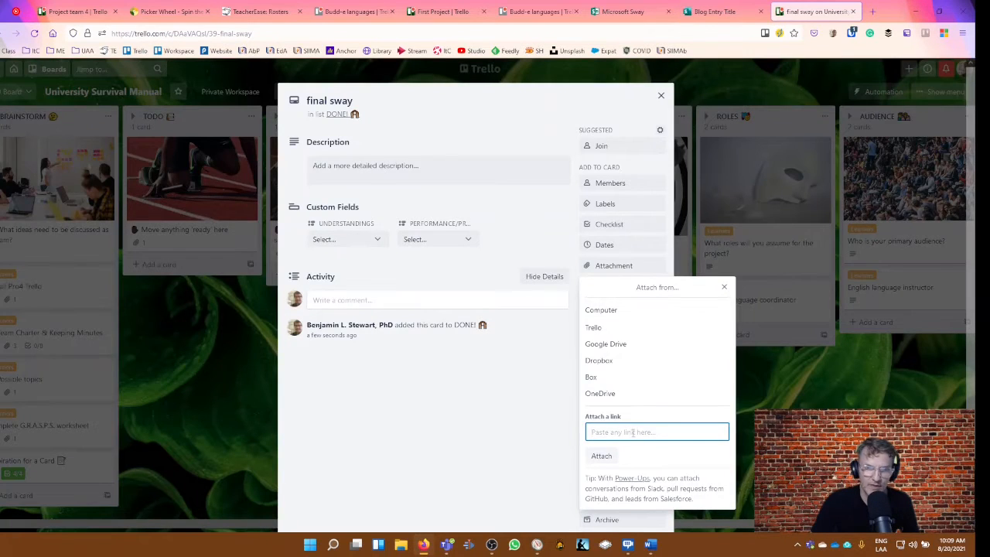
- Attach the Sway share link to the card under the name 'Final Sway'
{"action": "type", "text": "y.office.com/1dBP3GCfQIB70Nx?ref=Link"}
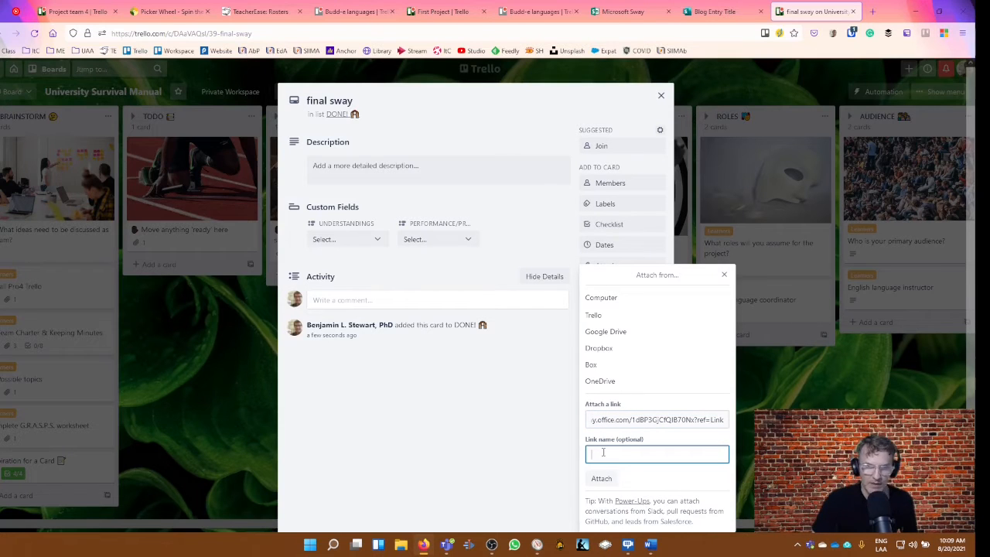
{"action": "type", "text": "Final Sway"}
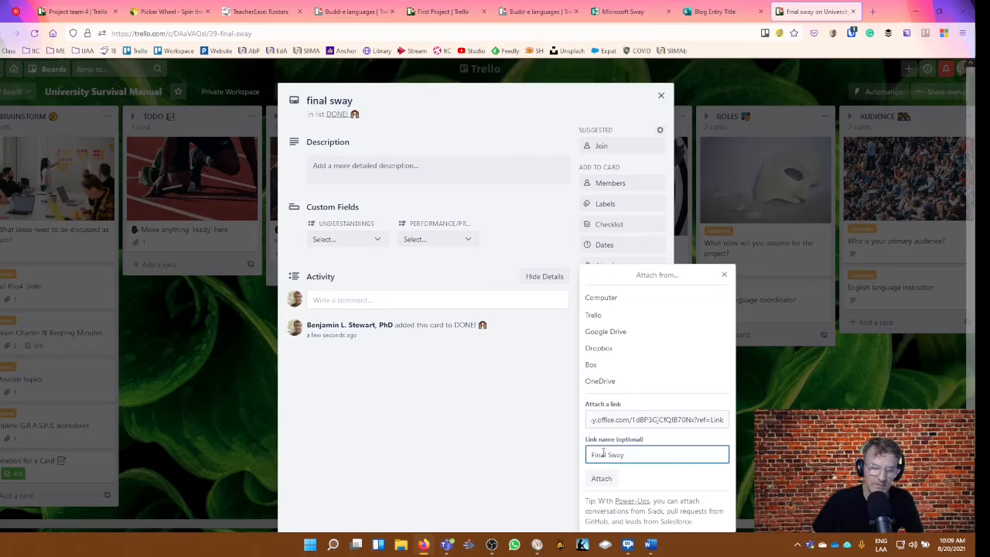
{"action": "left_click", "coordinate": [602, 479]}
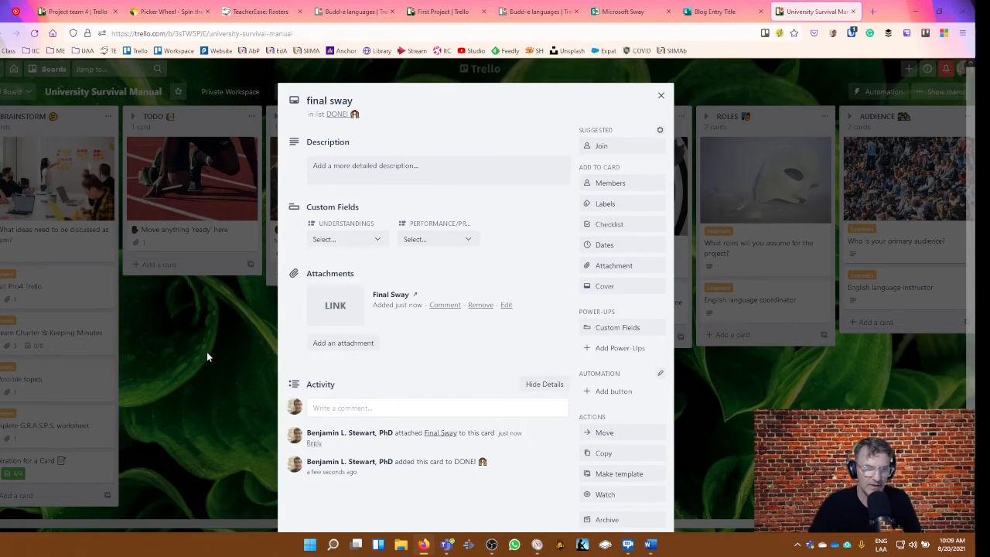
- Reopen the card, follow the Final Sway link to the Sway, then close the card back to the board
{"action": "left_click", "coordinate": [661, 95]}
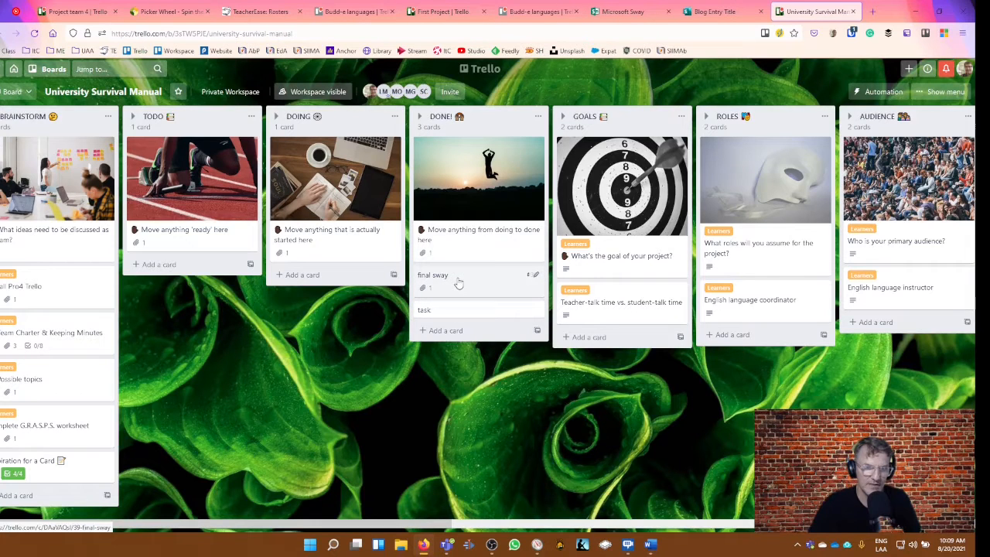
{"action": "left_click", "coordinate": [432, 275]}
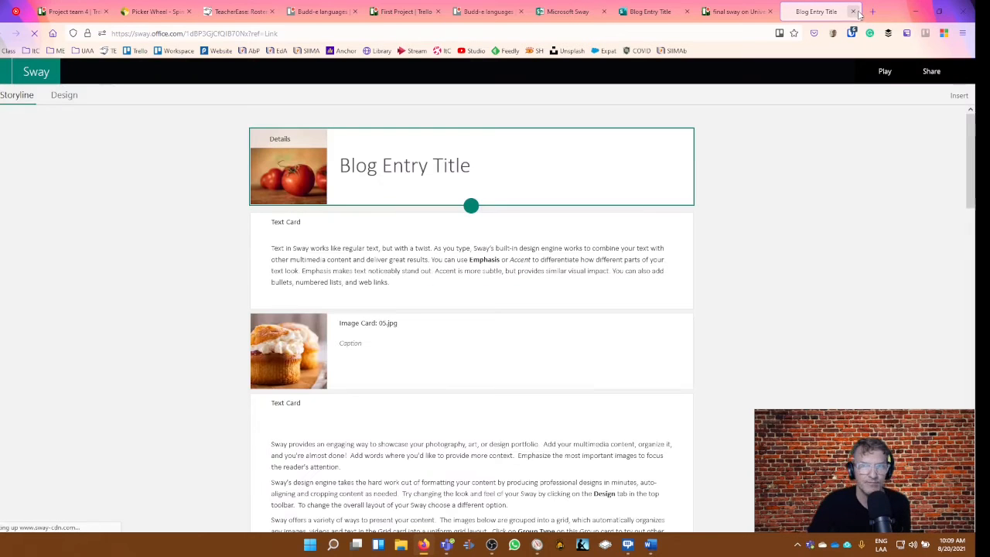
{"action": "left_click", "coordinate": [814, 11]}
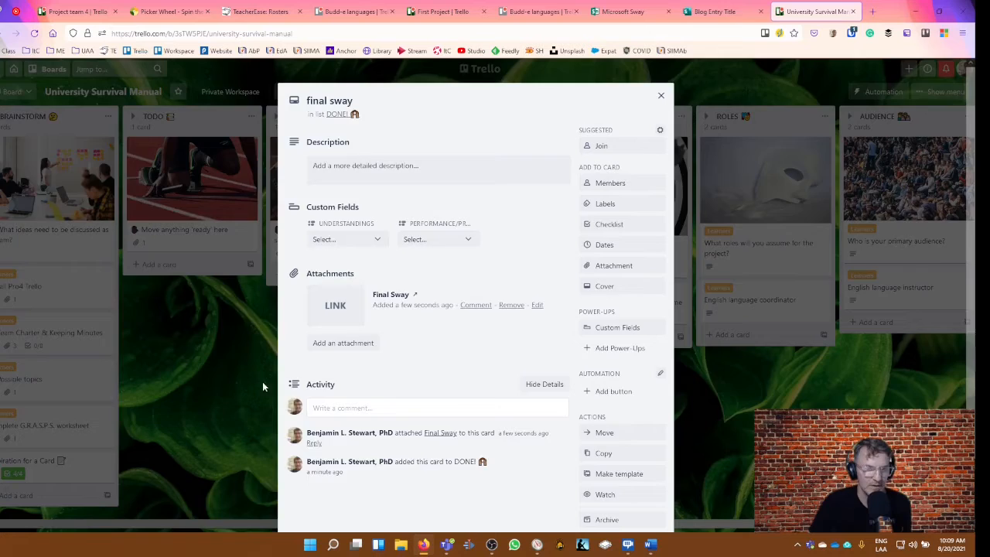
{"action": "left_click", "coordinate": [660, 94]}
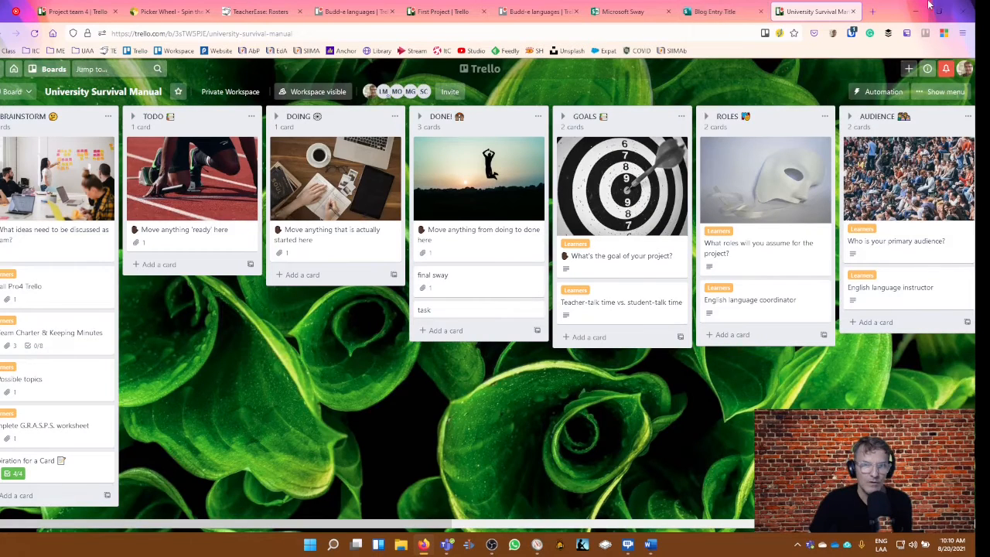